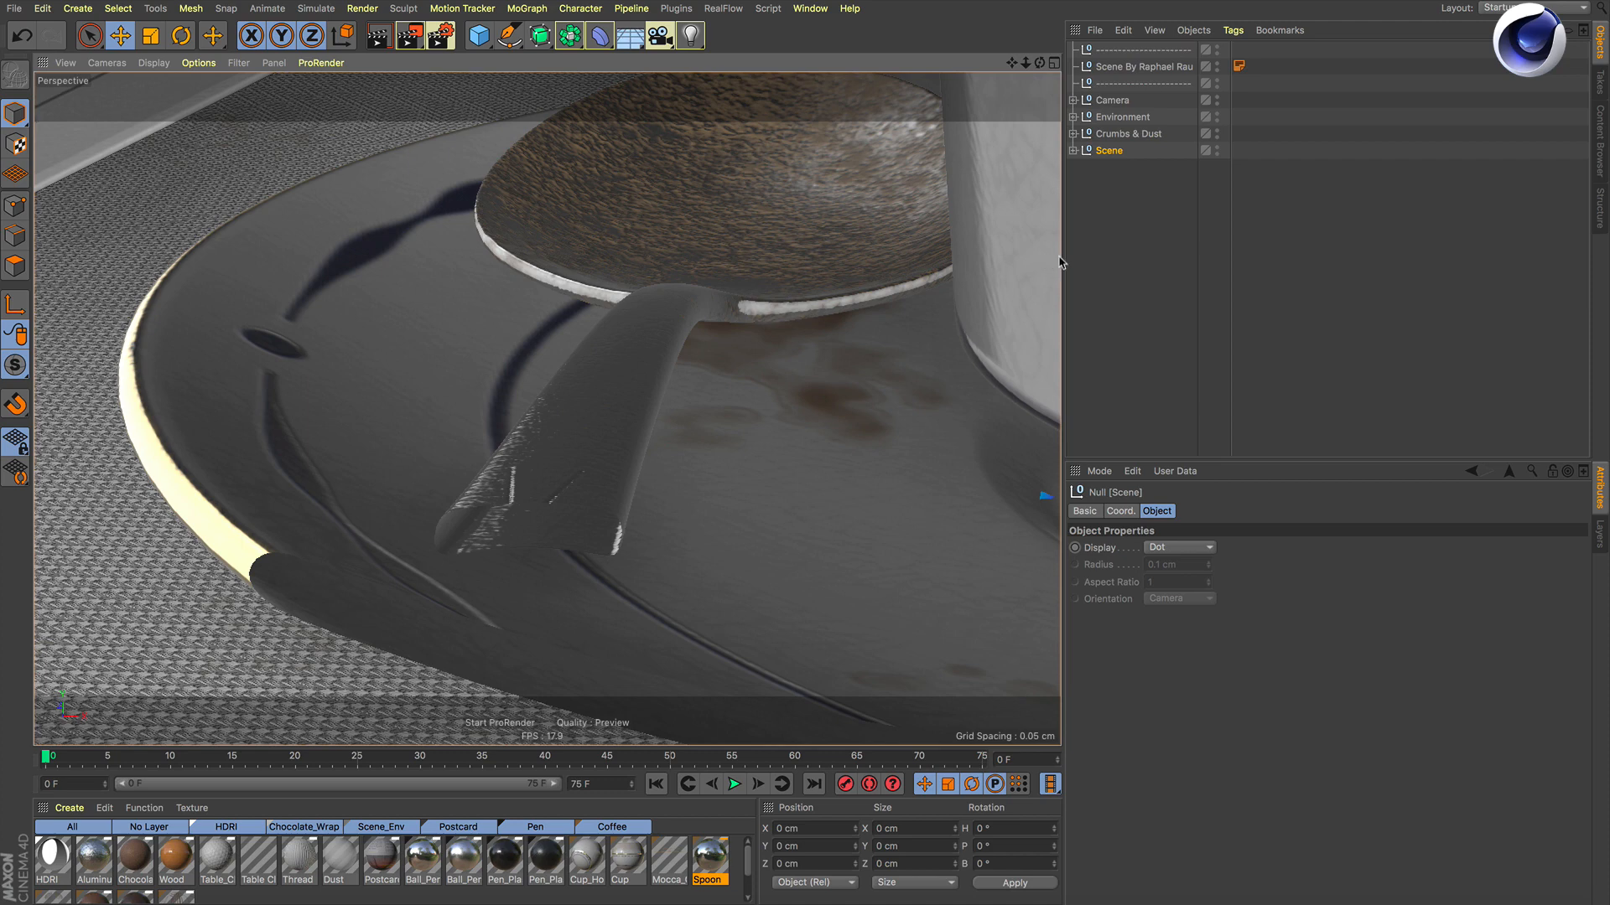
mouse_move(593, 554)
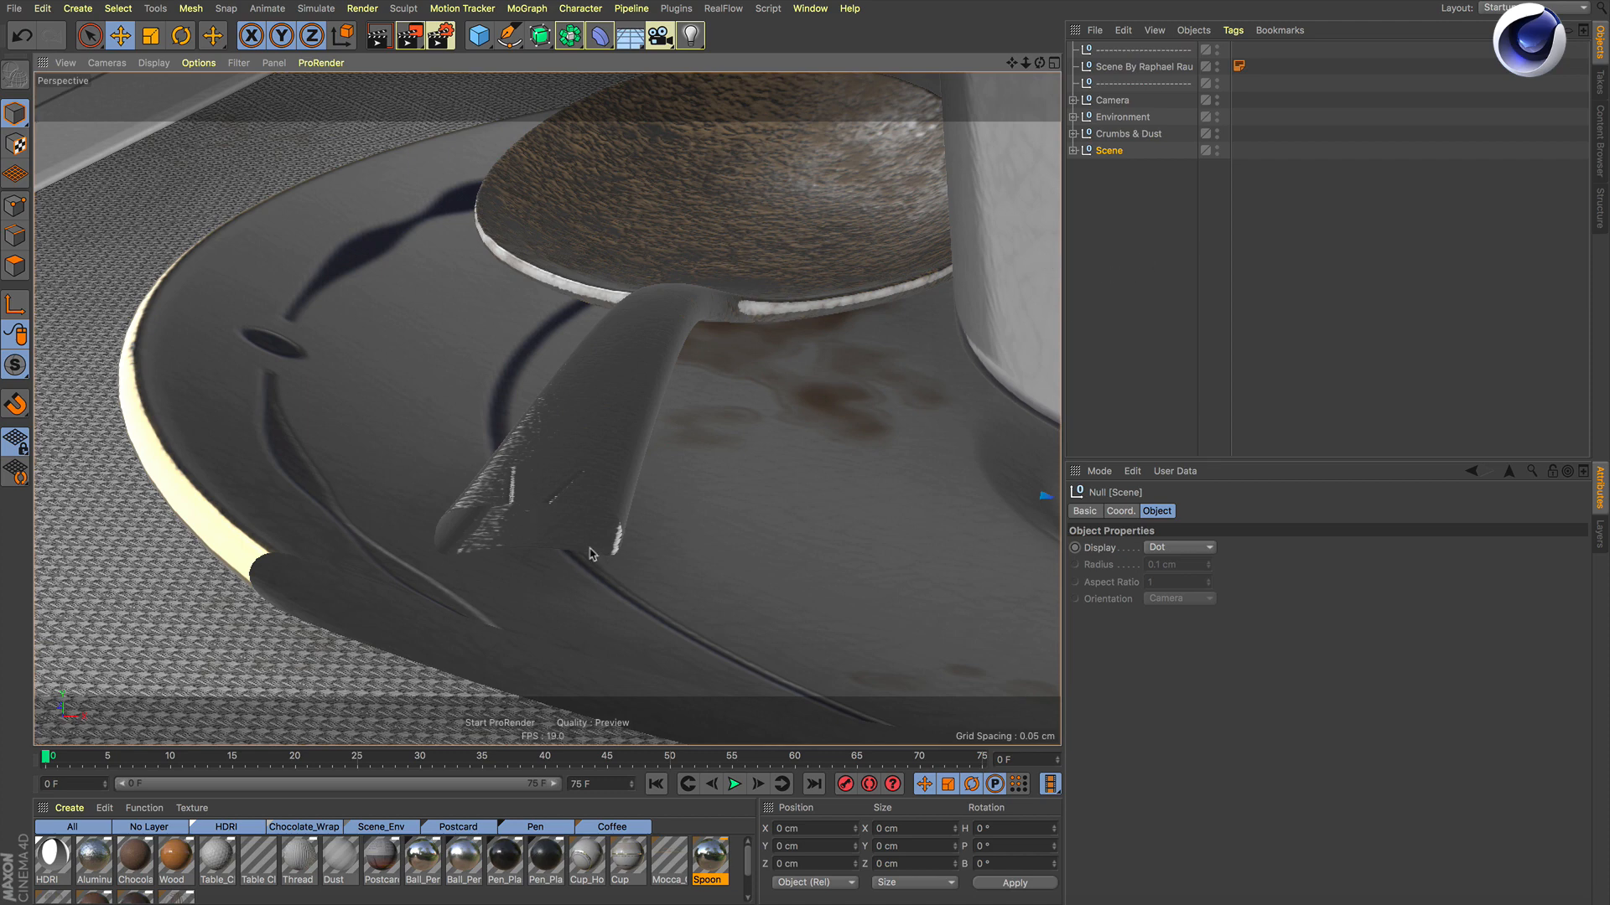
mouse_move(757, 480)
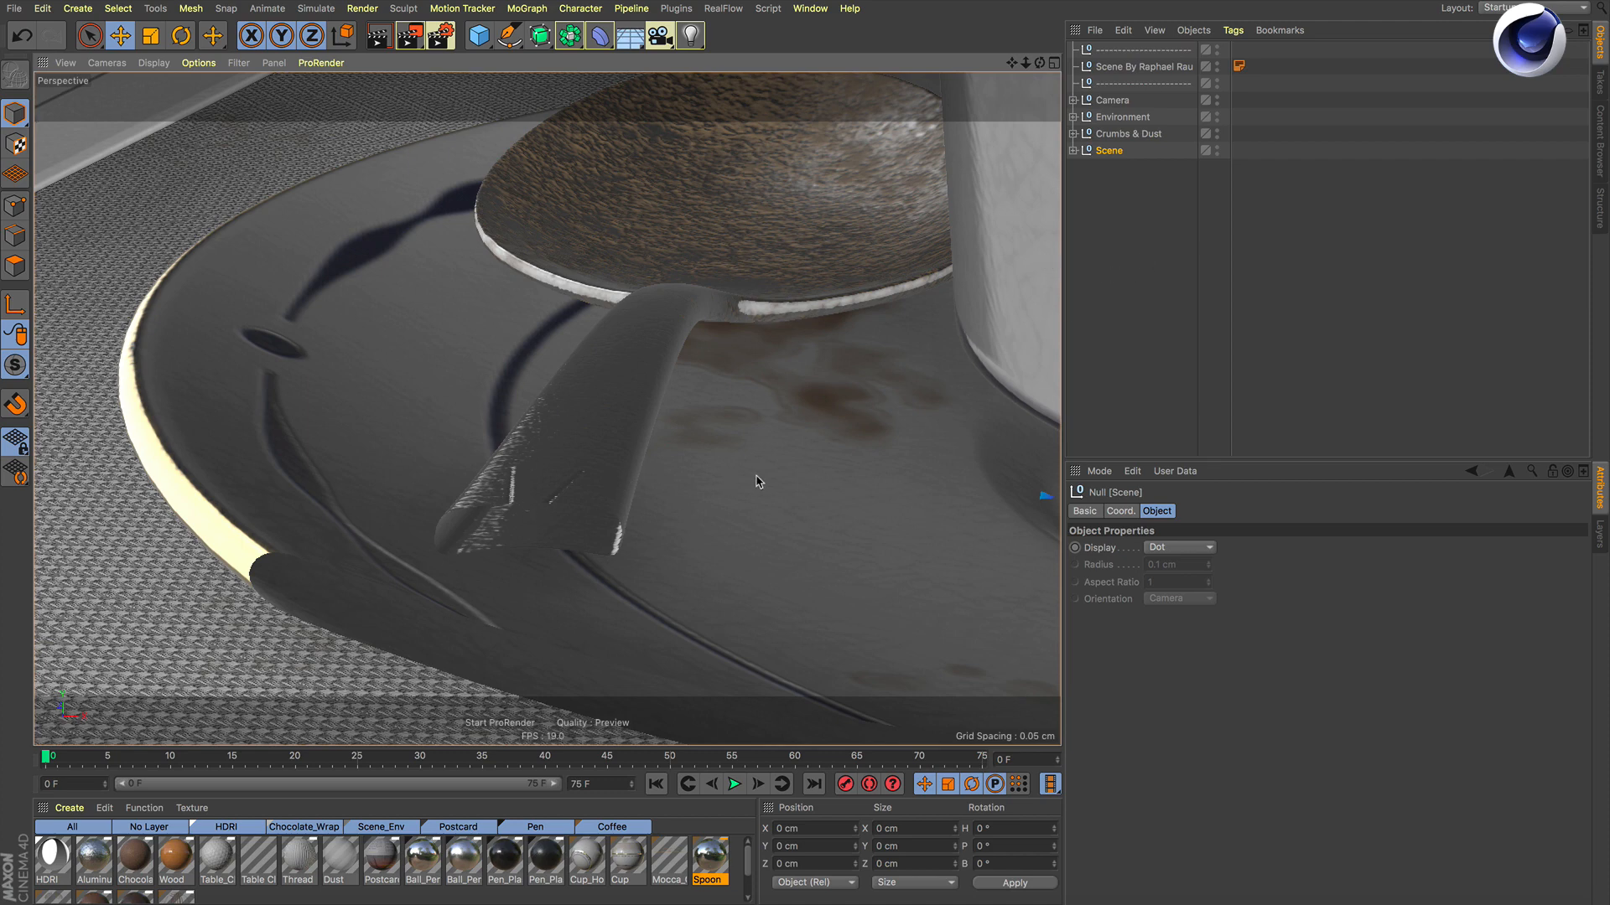
- Change the project's View Clipping preset from Large to Small so the spoon handle isn't cut
key("cmd+d")
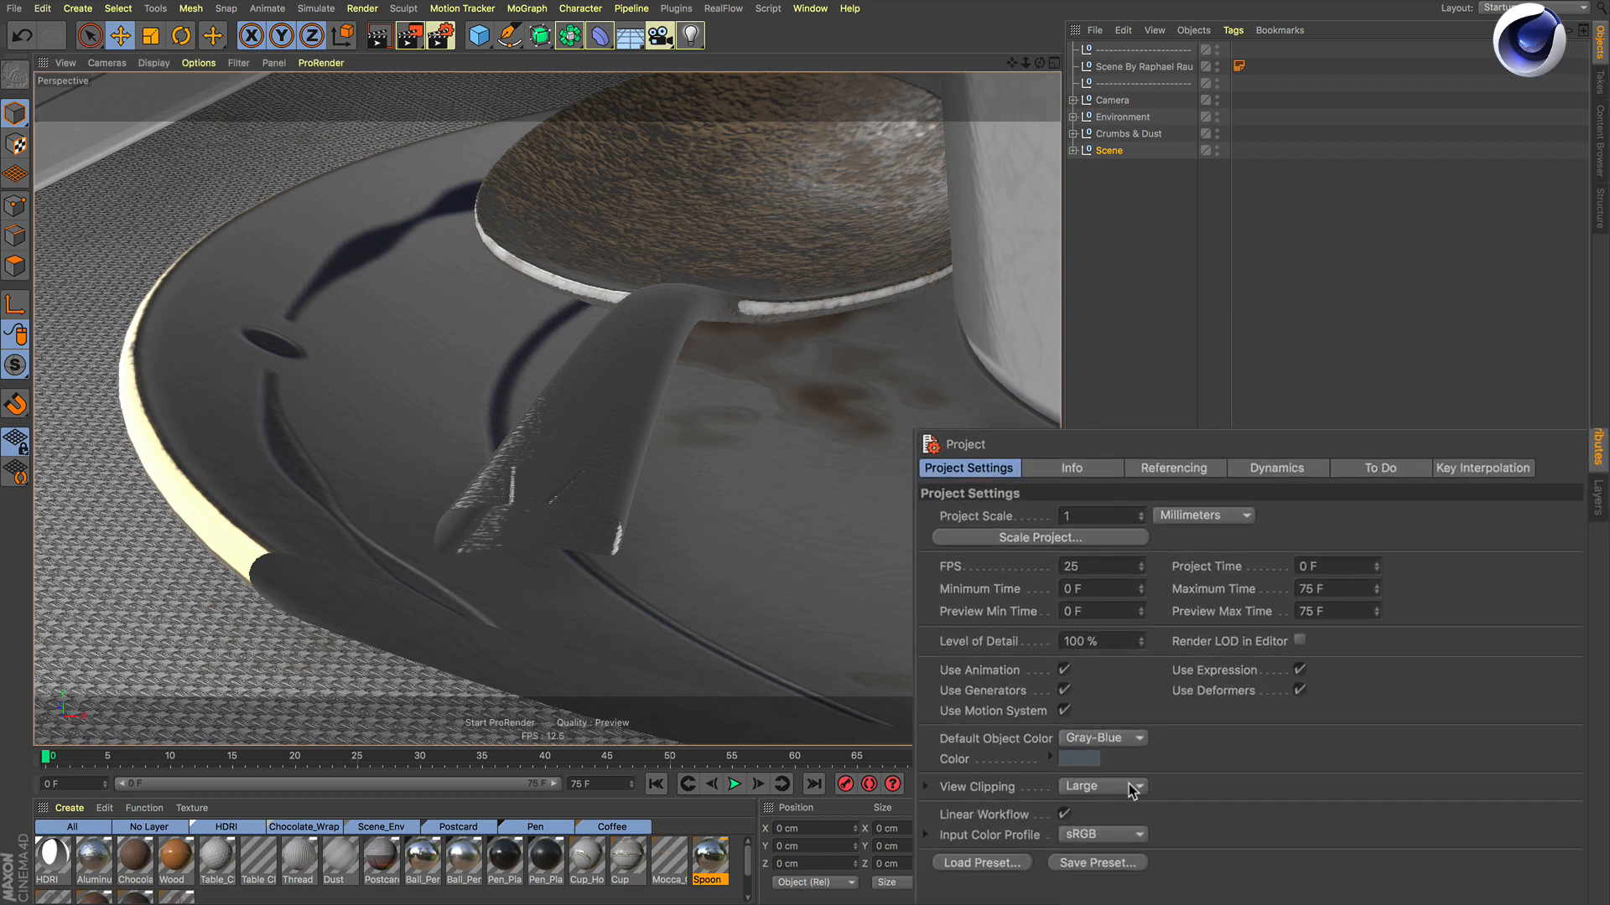
left_click(1137, 787)
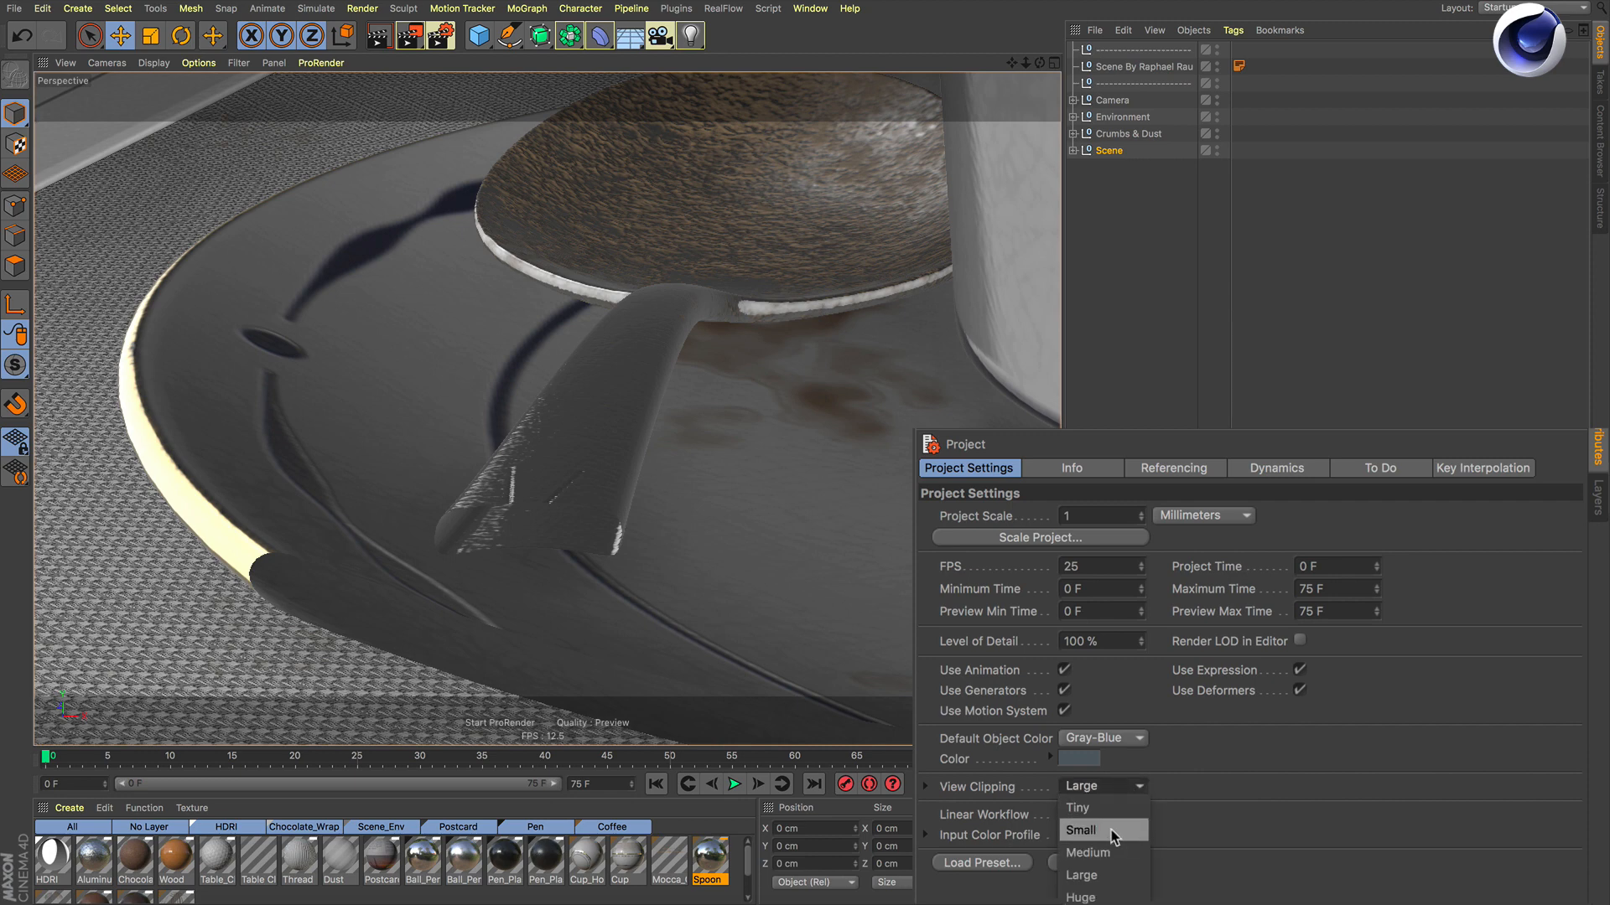
left_click(1079, 829)
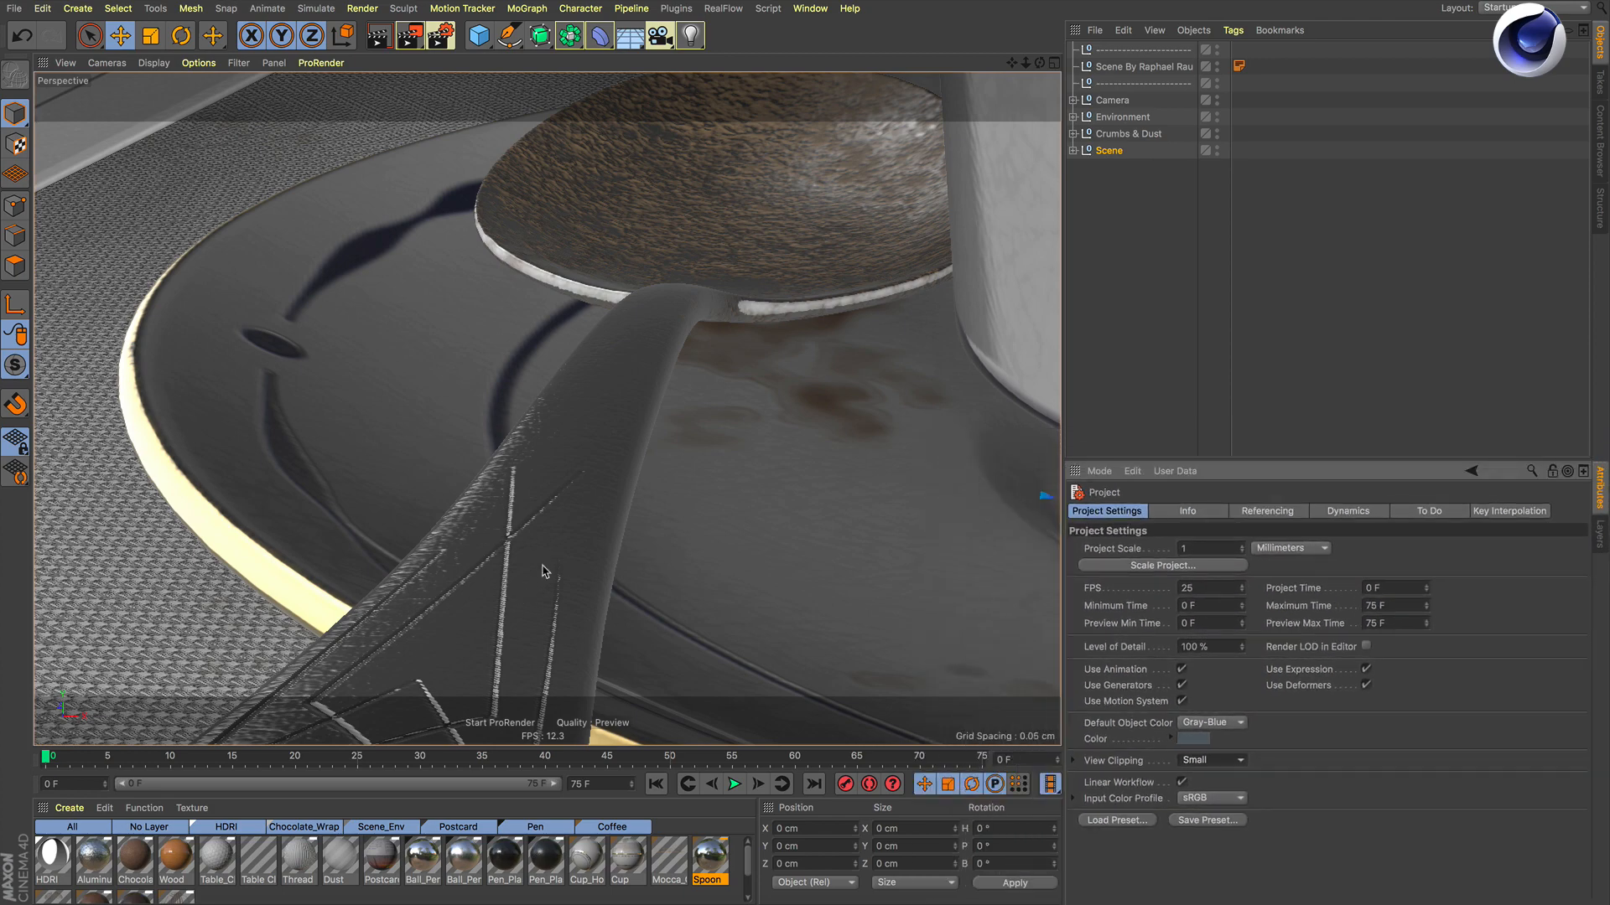
- Set View Clipping to Tiny, clipping the distant cup and saucer, and reopen the presets
left_click(1211, 760)
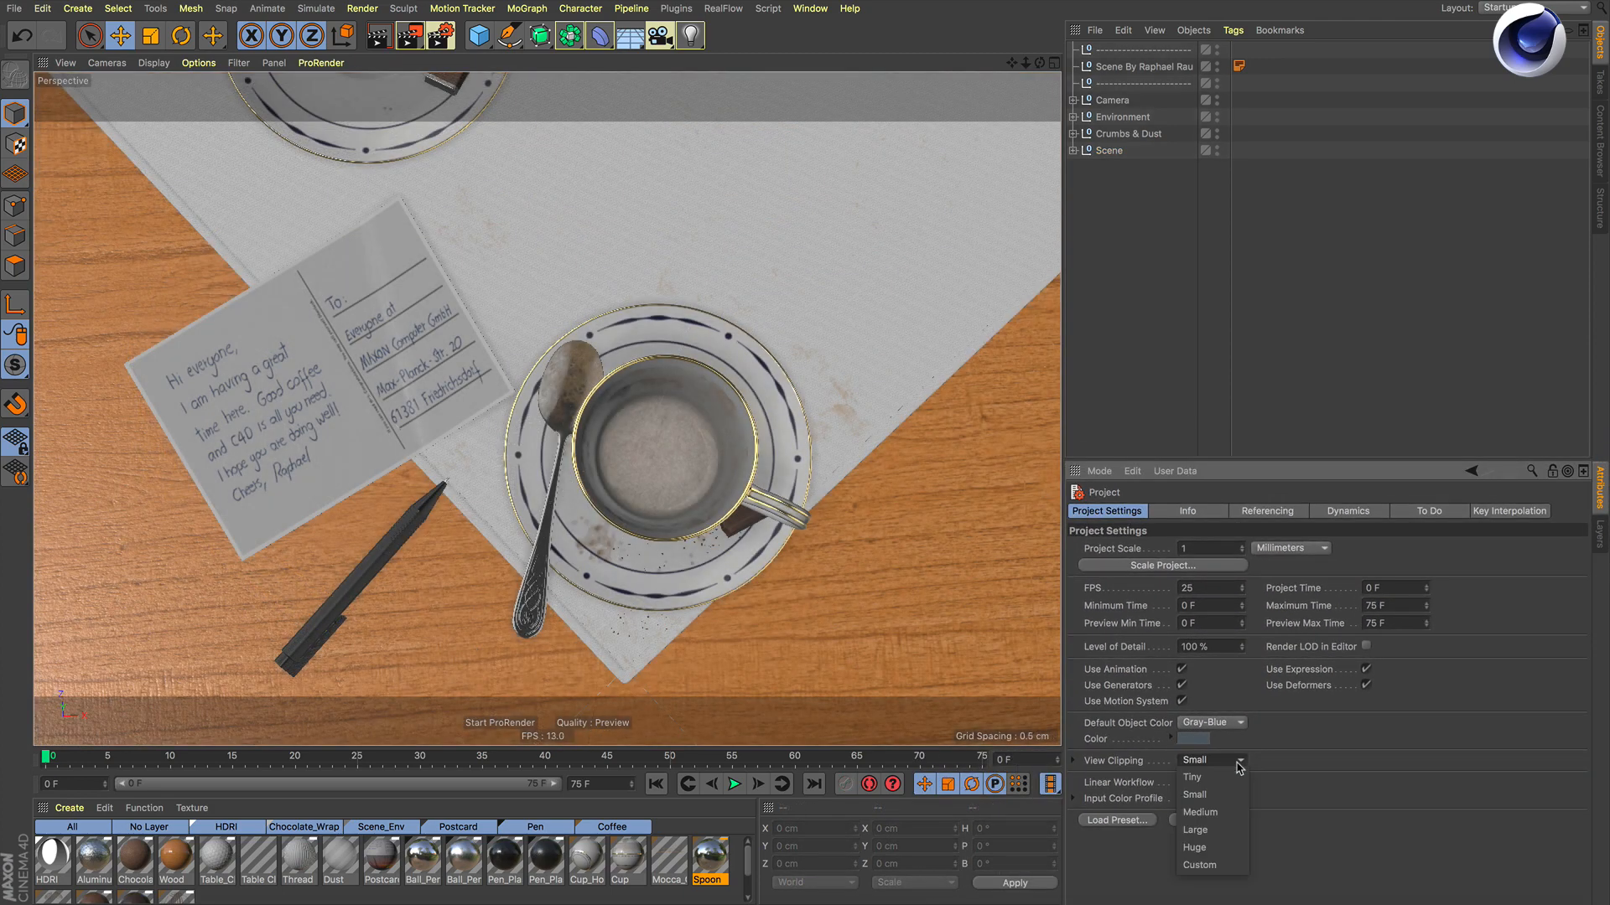
left_click(1192, 778)
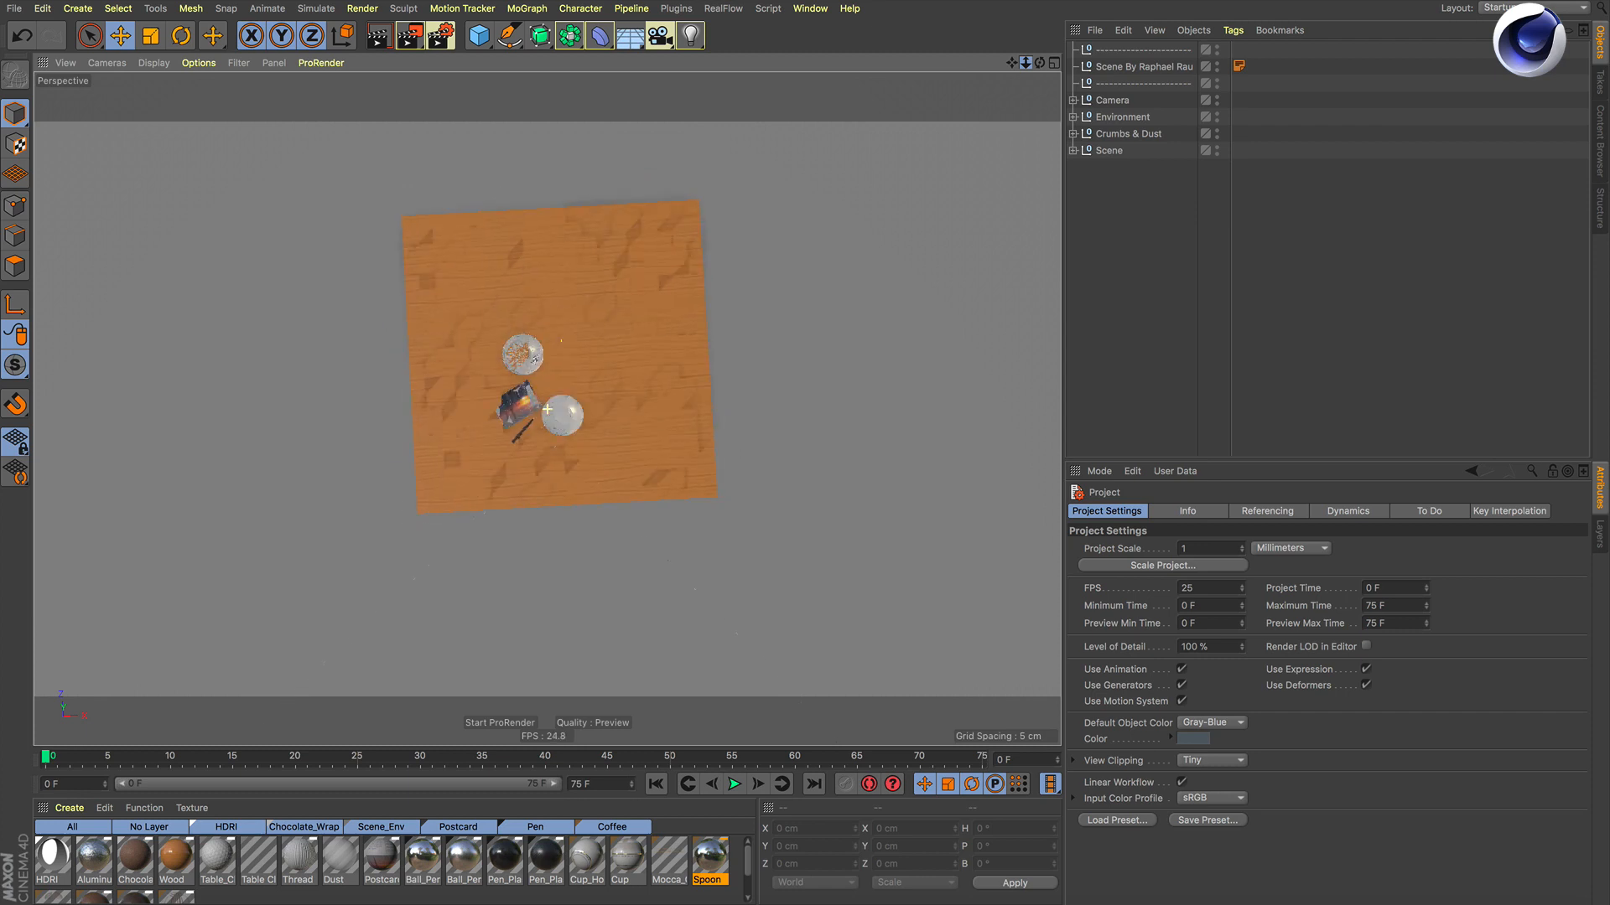
left_click(1211, 760)
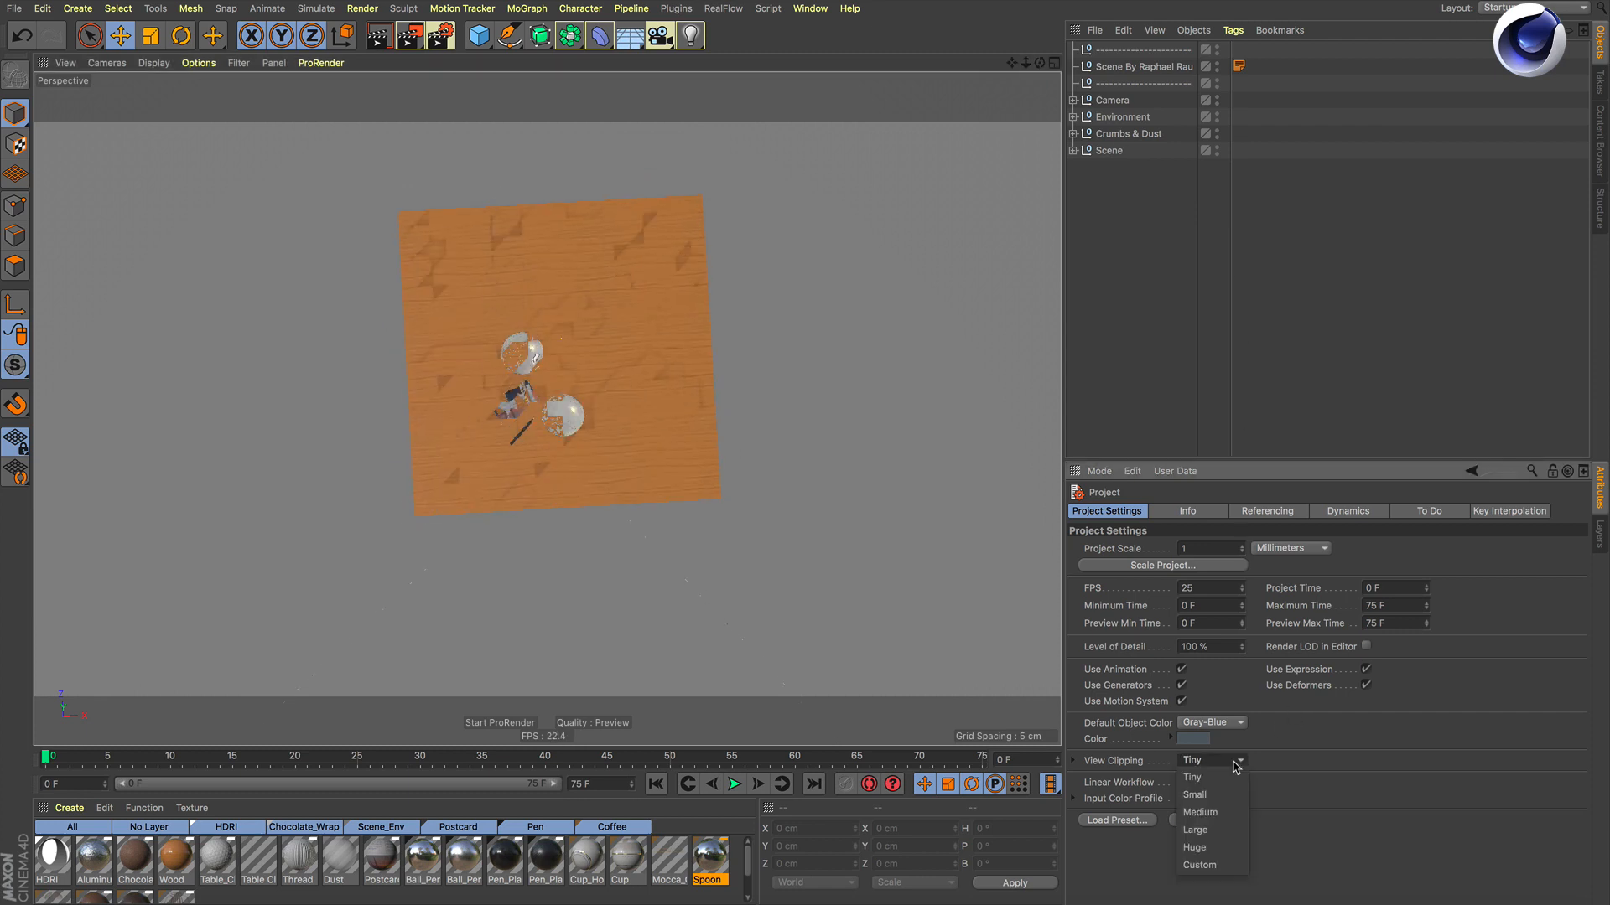